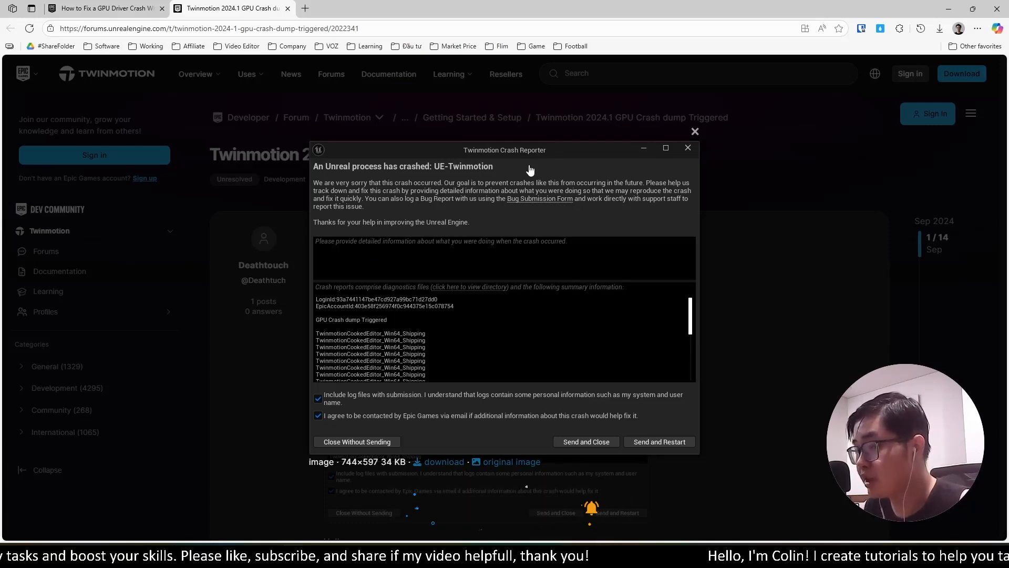
{"action": "mouse_move", "coordinate": [483, 210]}
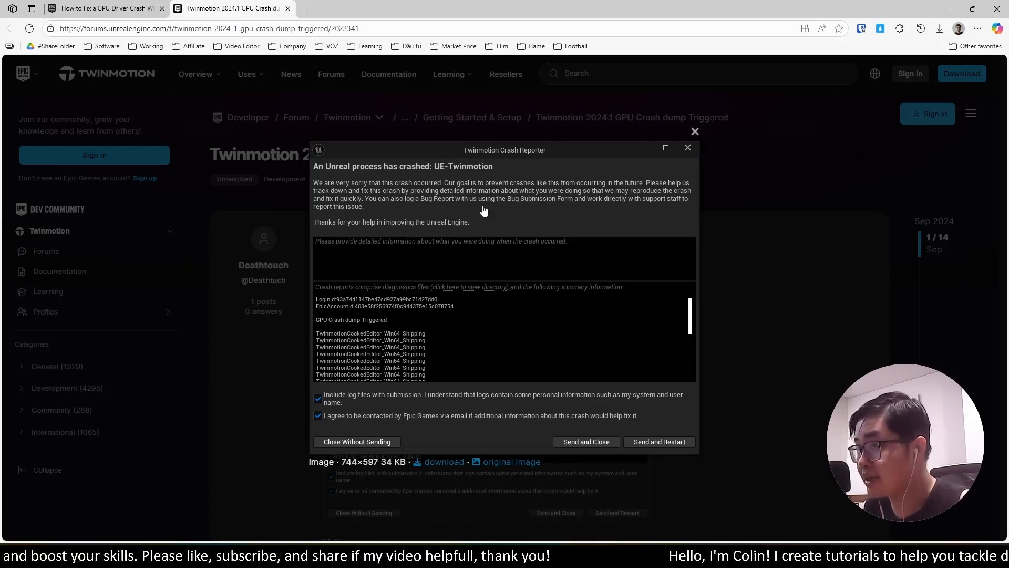
{"action": "mouse_move", "coordinate": [364, 325]}
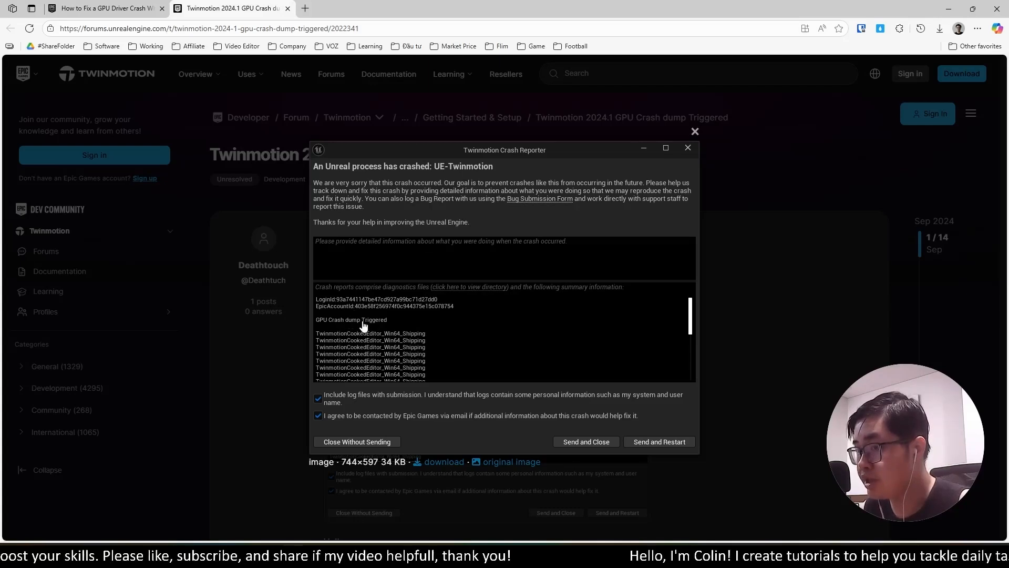
{"action": "mouse_move", "coordinate": [470, 322]}
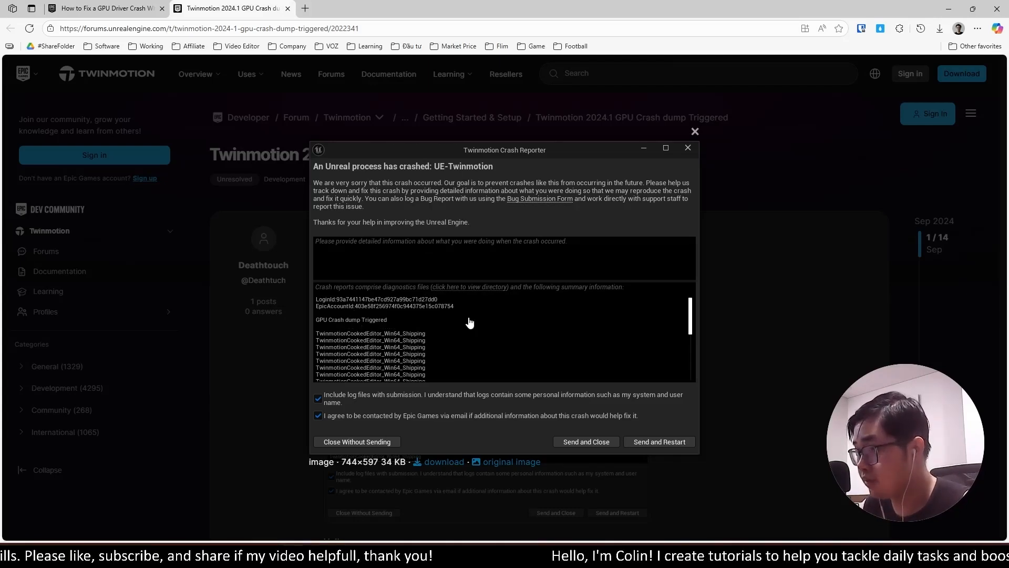
{"action": "mouse_move", "coordinate": [619, 314]}
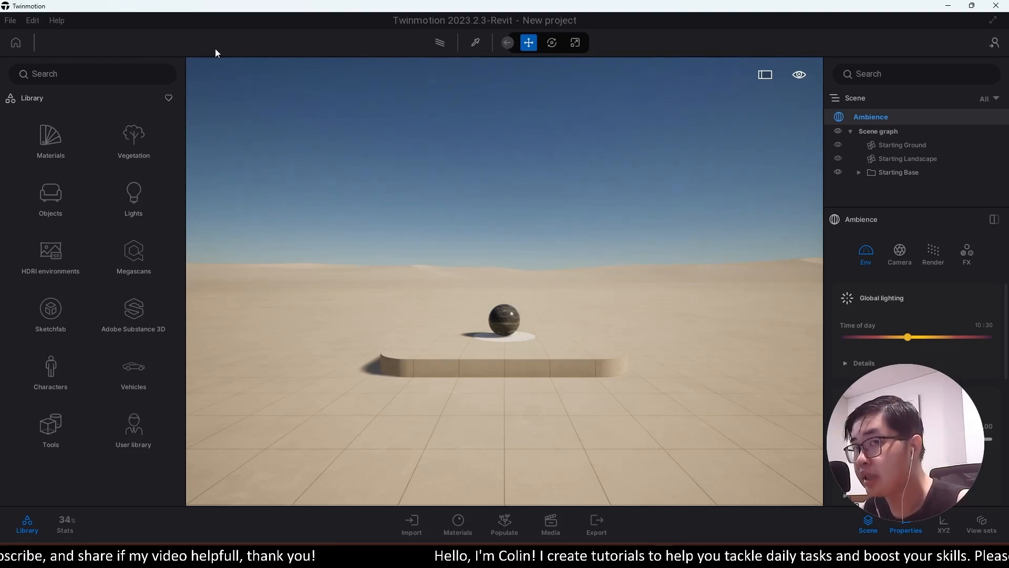
In Preferences, confirm Graphic hardware support is set to DirectX 12.
{"action": "left_click", "coordinate": [31, 20]}
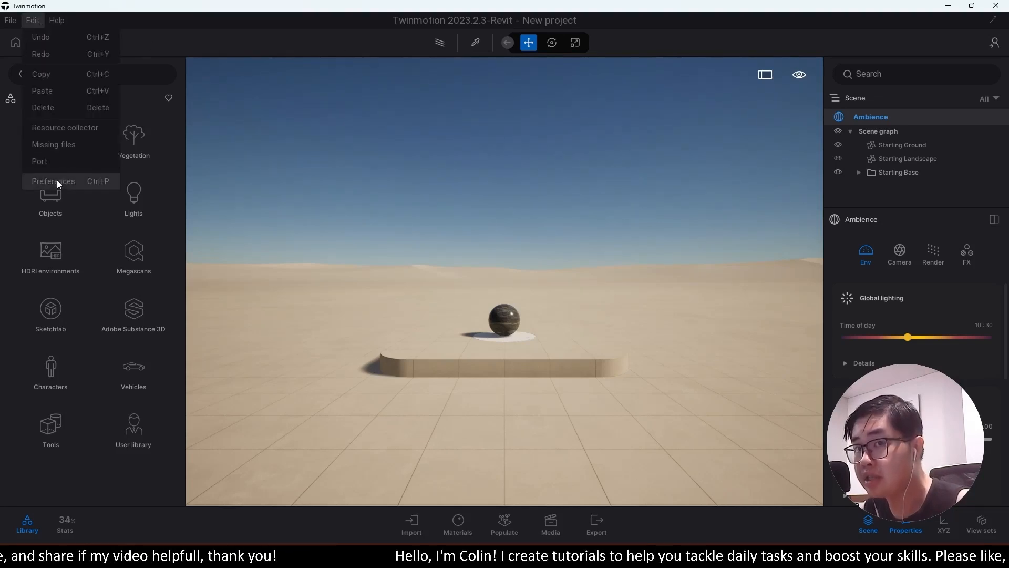
{"action": "left_click", "coordinate": [52, 181]}
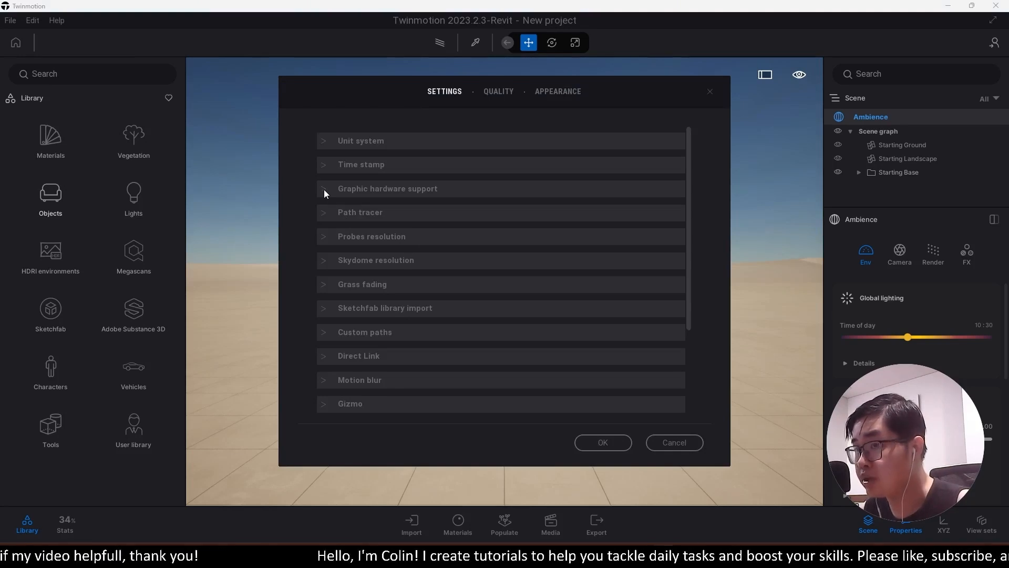
{"action": "left_click", "coordinate": [324, 189]}
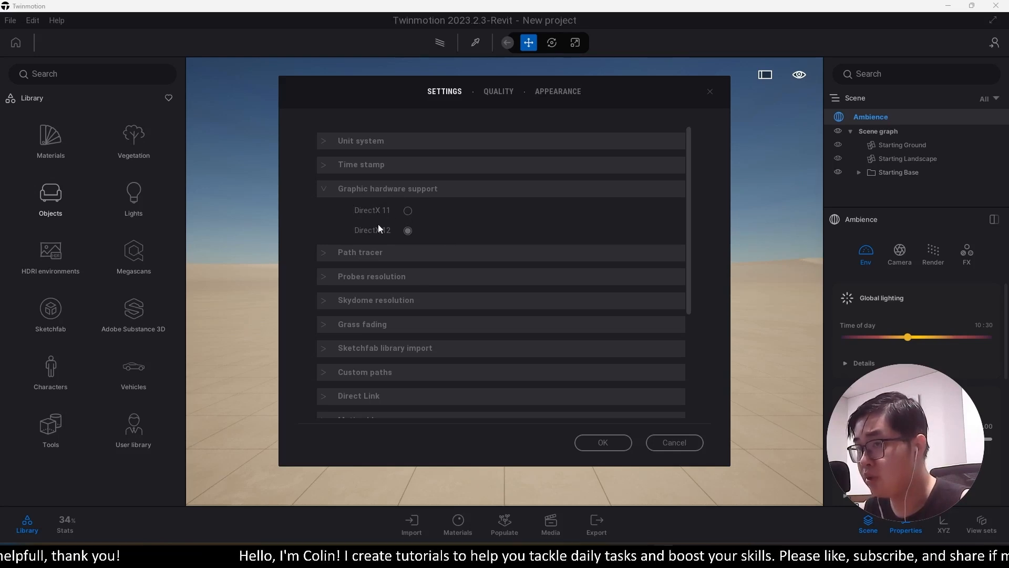
{"action": "mouse_move", "coordinate": [393, 240]}
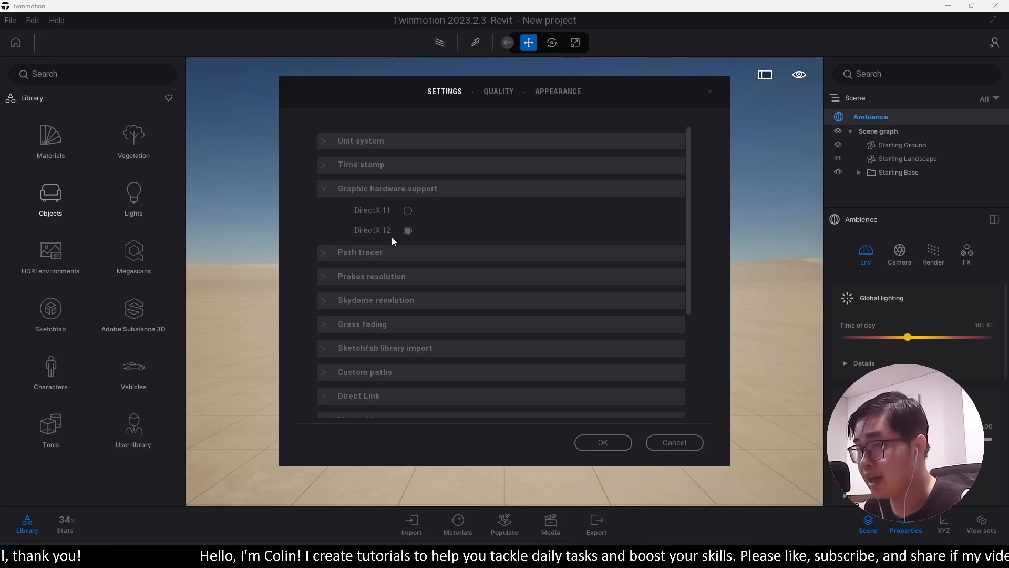
{"action": "mouse_move", "coordinate": [602, 442]}
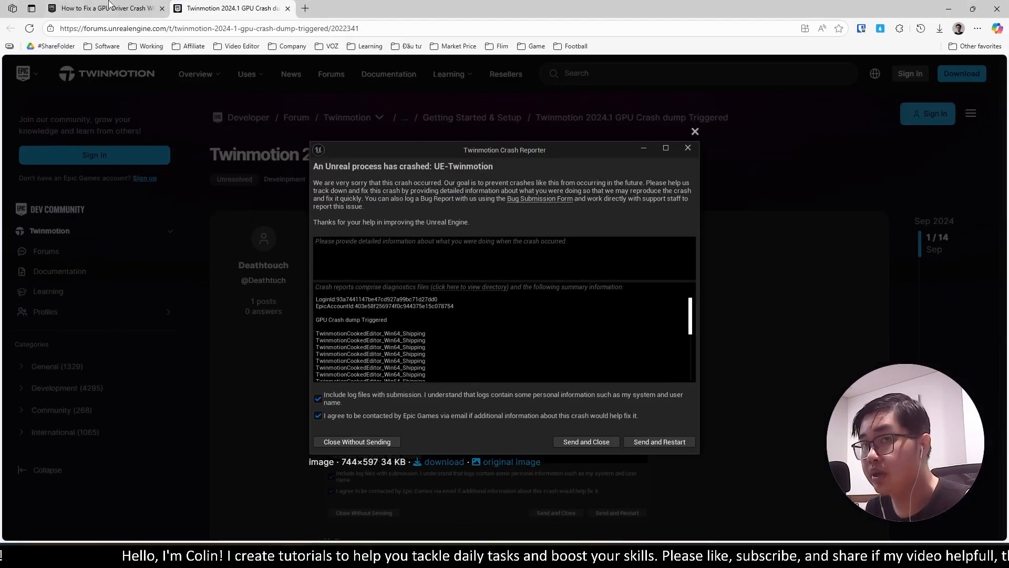
Switch to the 'How to Fix a GPU Driver Crash' guide and bring the TDR registry steps into view.
{"action": "left_click", "coordinate": [97, 8]}
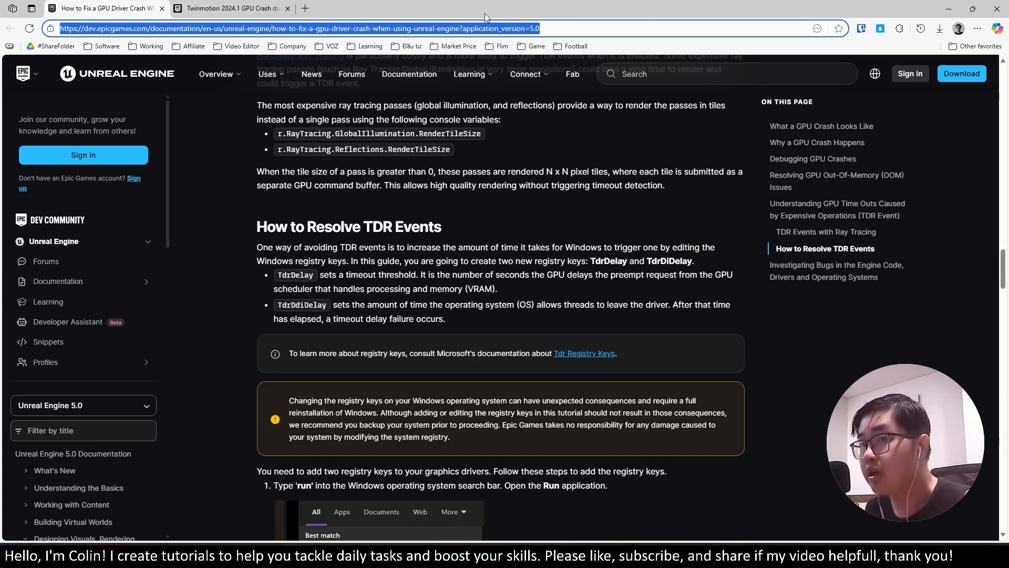
{"action": "scroll", "scroll_direction": "down", "scroll_amount": 3}
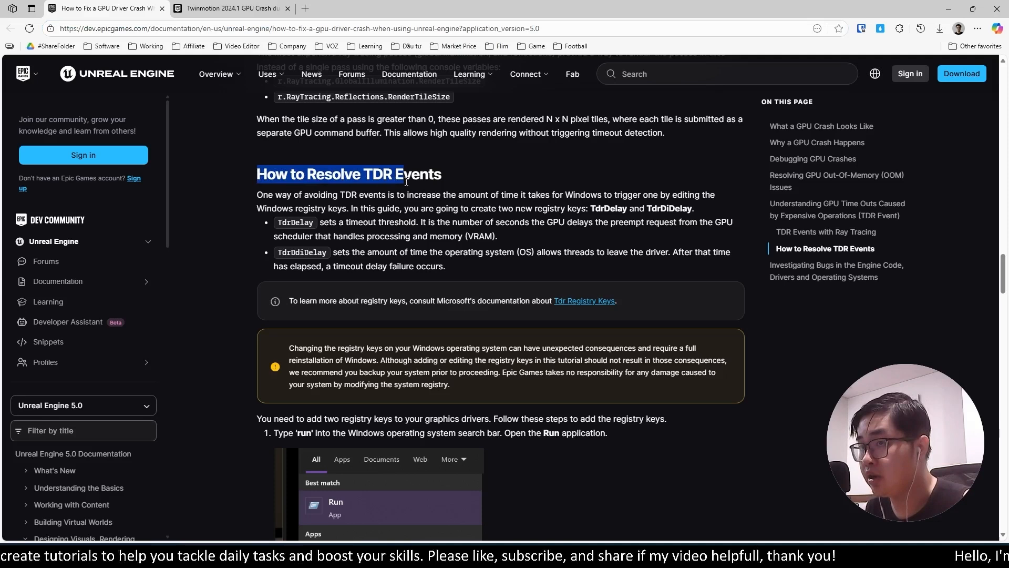
{"action": "scroll", "scroll_direction": "down", "scroll_amount": 3}
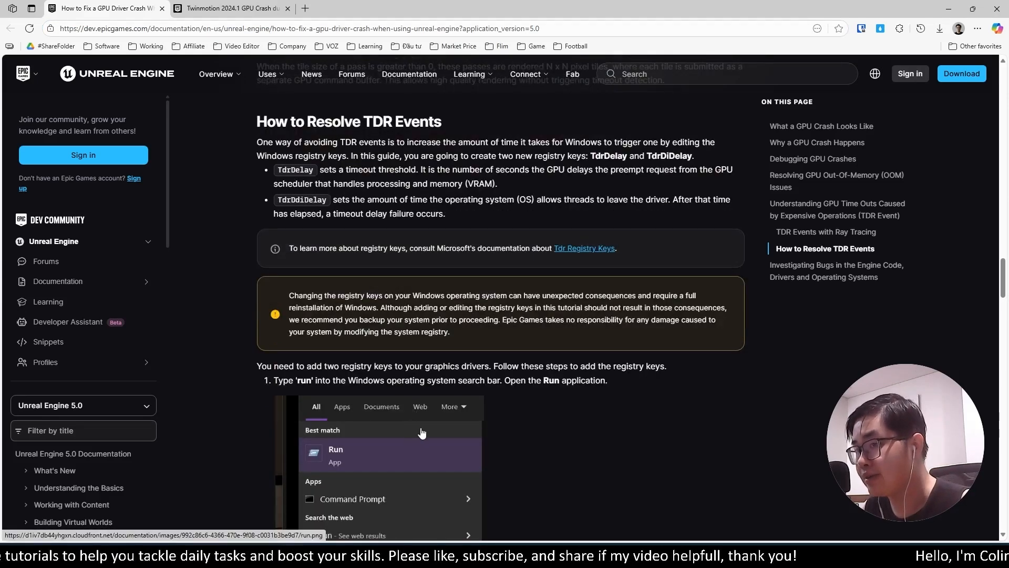
{"action": "scroll", "scroll_direction": "down", "scroll_amount": 3}
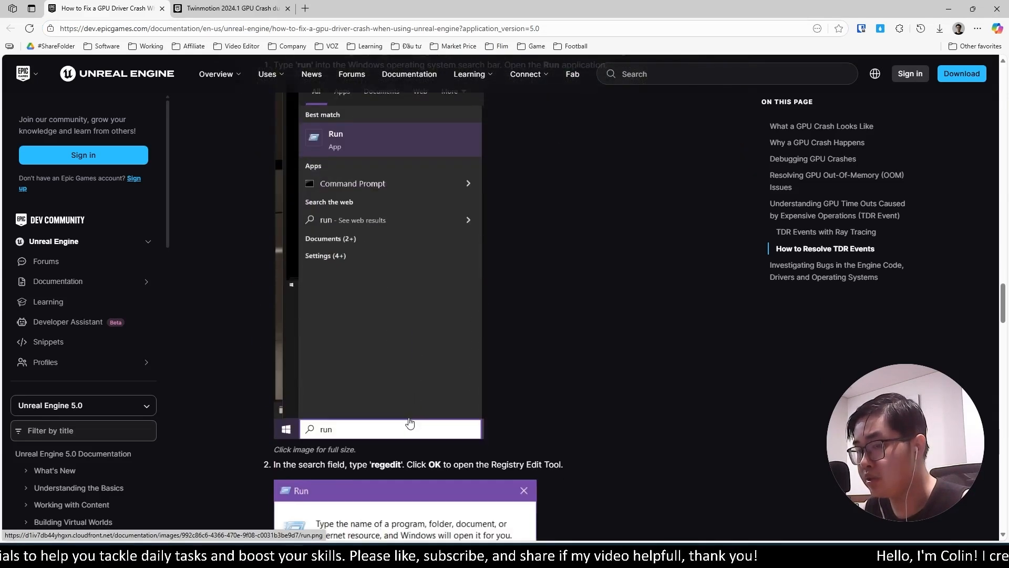
{"action": "scroll", "scroll_direction": "down", "scroll_amount": 3}
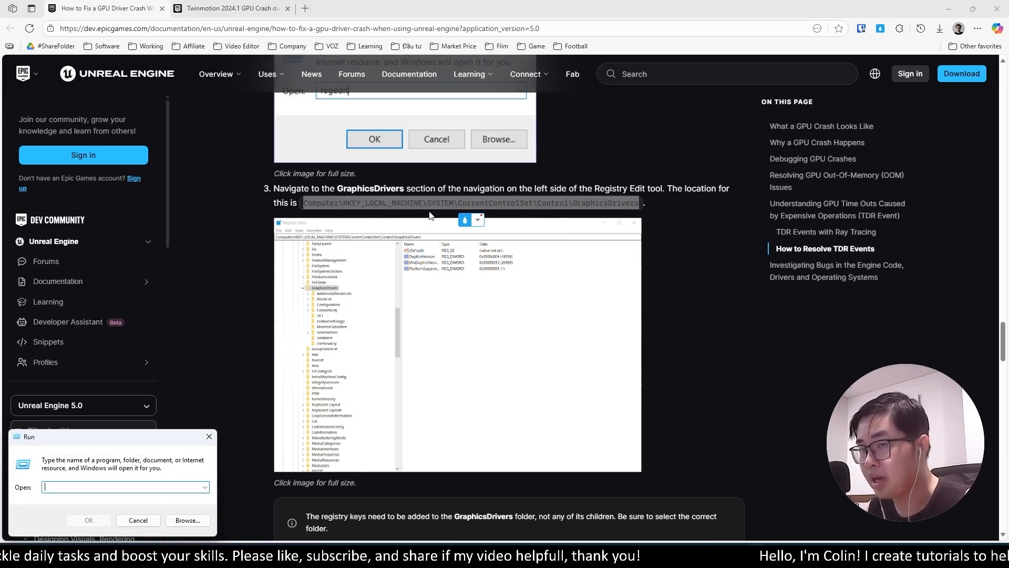
Launch Registry Editor by entering regedit in the Run dialog.
{"action": "scroll", "scroll_direction": "up", "scroll_amount": 3}
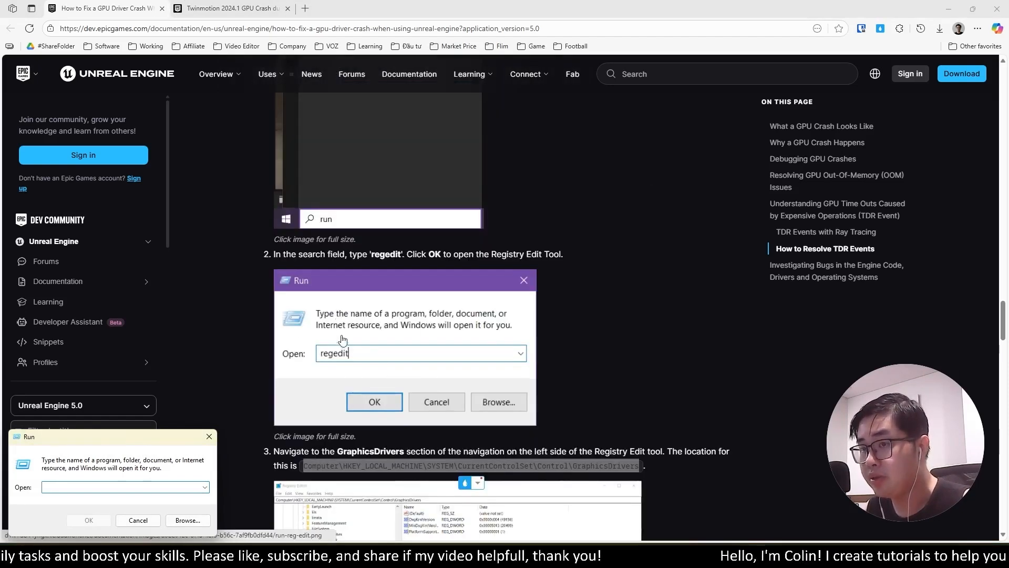
{"action": "type", "text": "reged"}
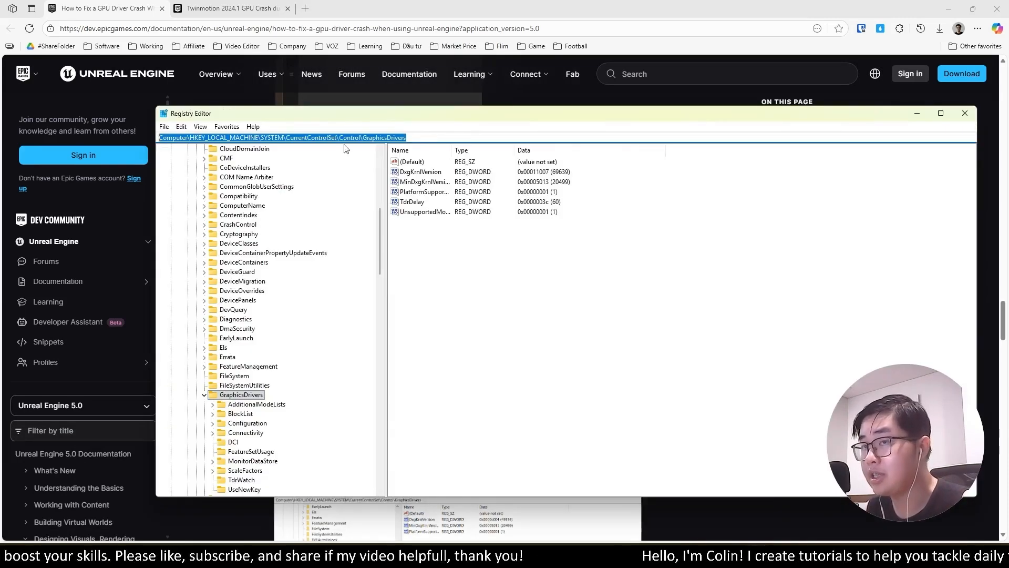
Create a new DWORD (32-bit) value named TdrDelay under GraphicsDrivers and open it for editing.
{"action": "left_click", "coordinate": [470, 259]}
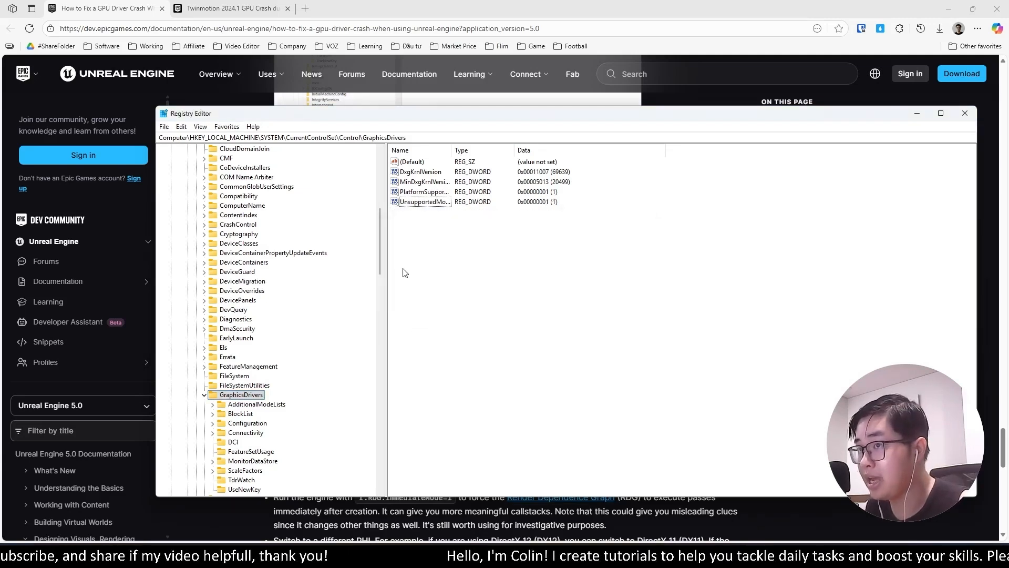
{"action": "right_click", "coordinate": [405, 272]}
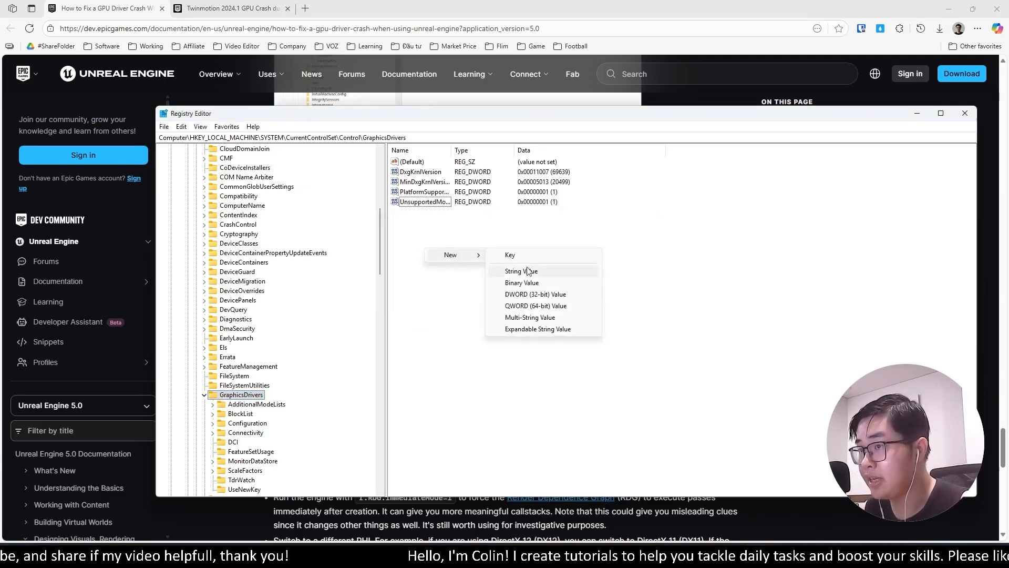
{"action": "mouse_move", "coordinate": [535, 295]}
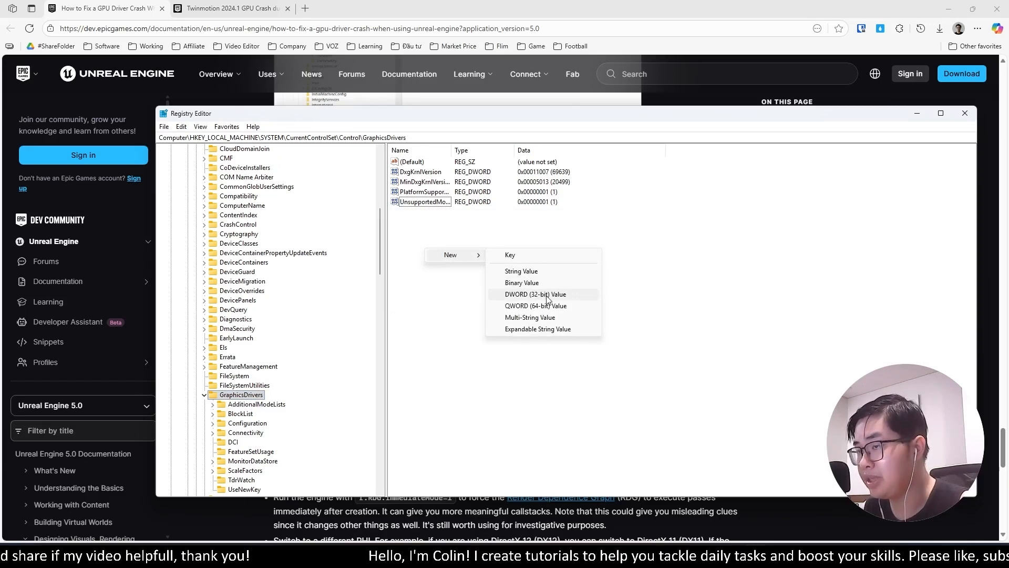
{"action": "left_click", "coordinate": [535, 294]}
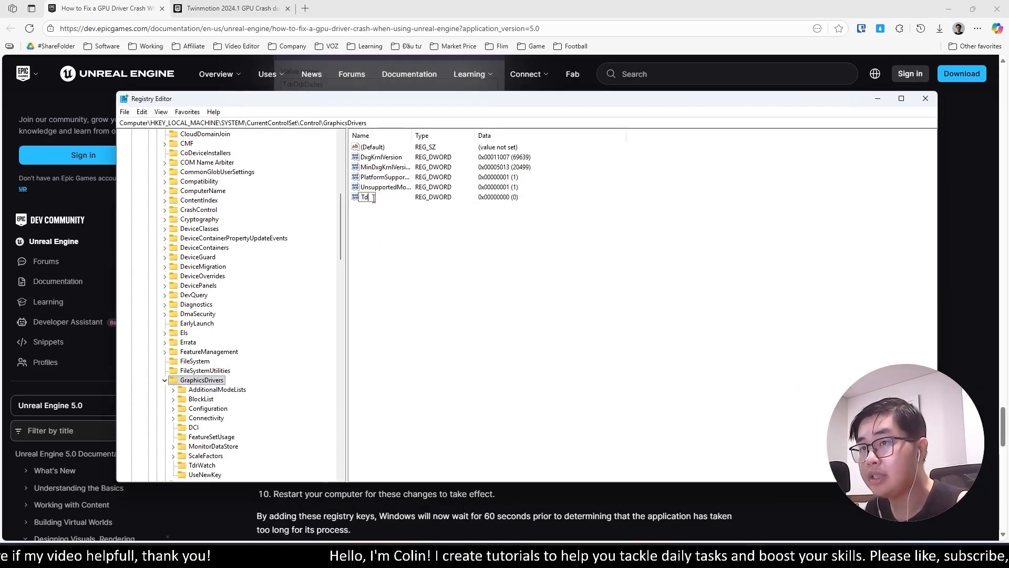
{"action": "type", "text": "rDelay"}
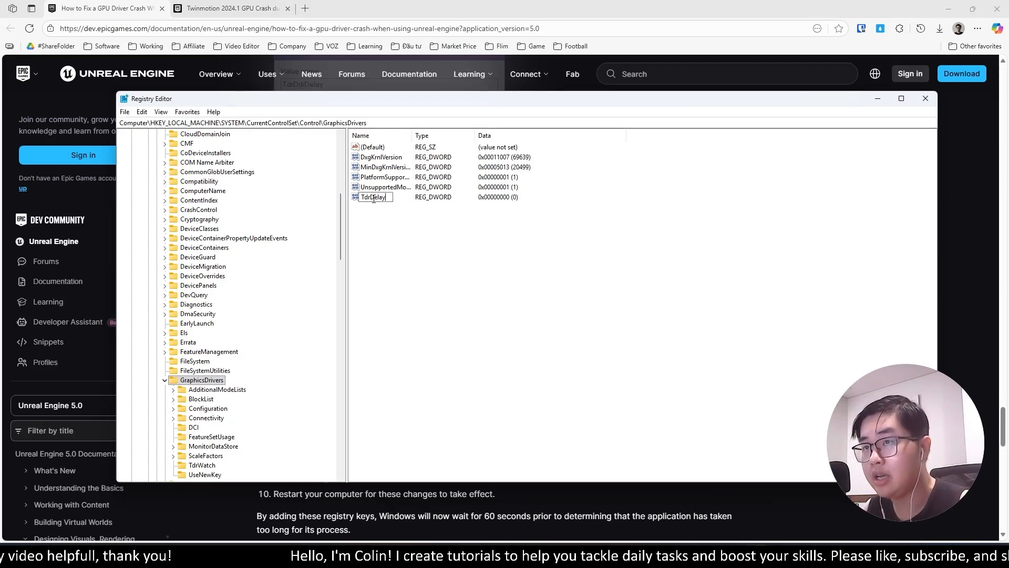
{"action": "double_click", "coordinate": [374, 197]}
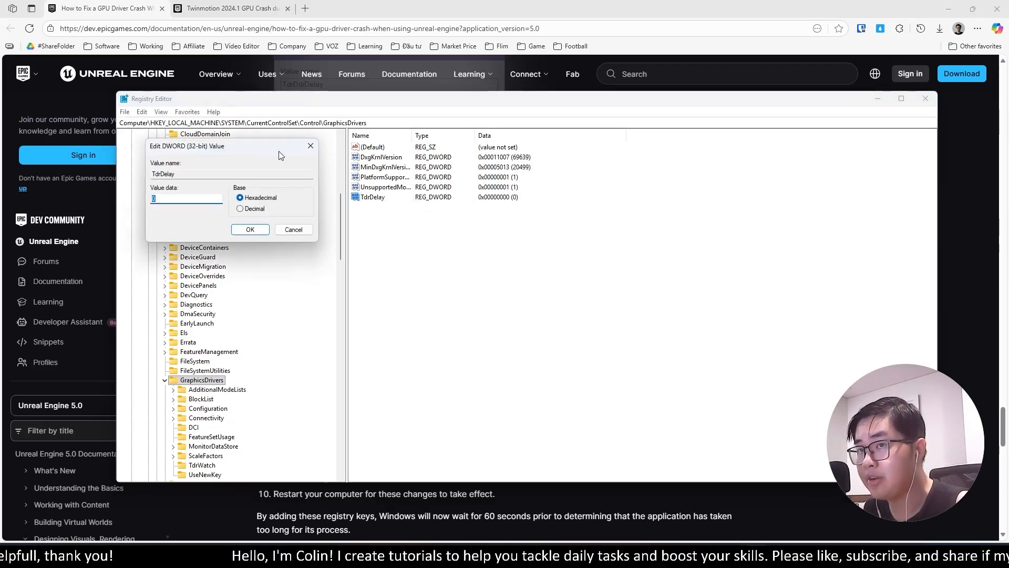
Set TdrDelay's value data to 60 in Decimal and confirm.
{"action": "left_click", "coordinate": [569, 292]}
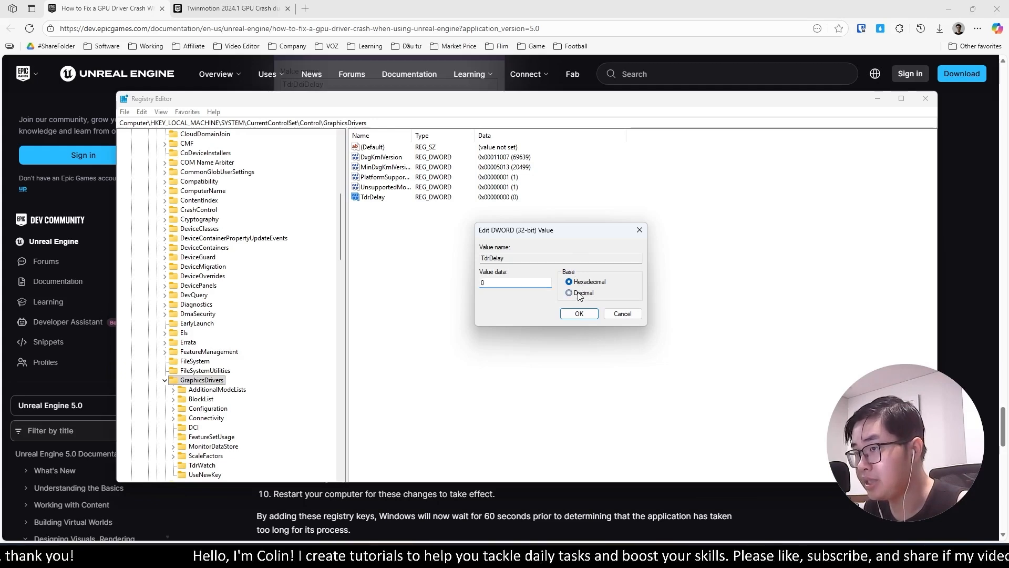
{"action": "left_click", "coordinate": [569, 292]}
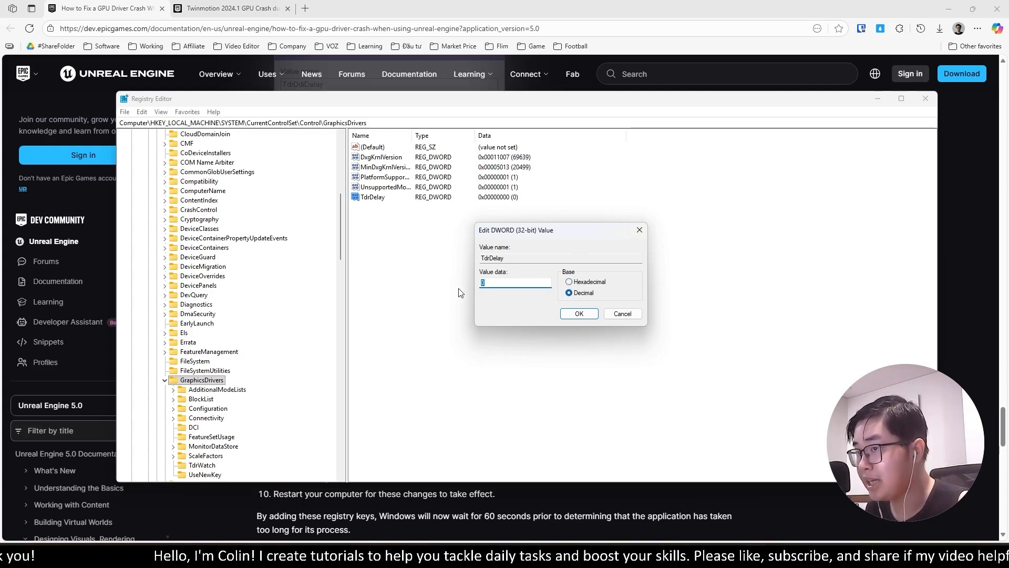
{"action": "left_click", "coordinate": [579, 313]}
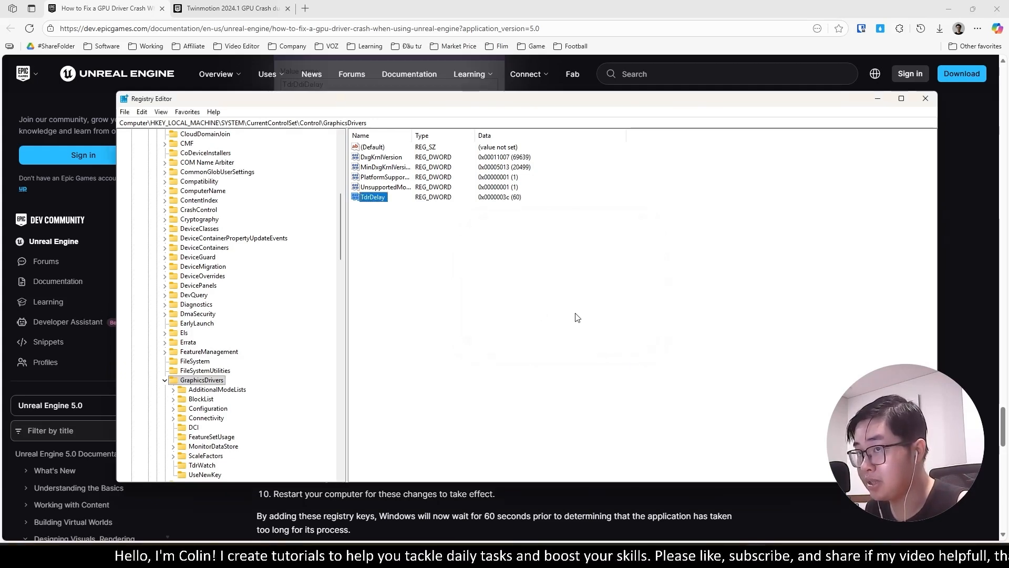